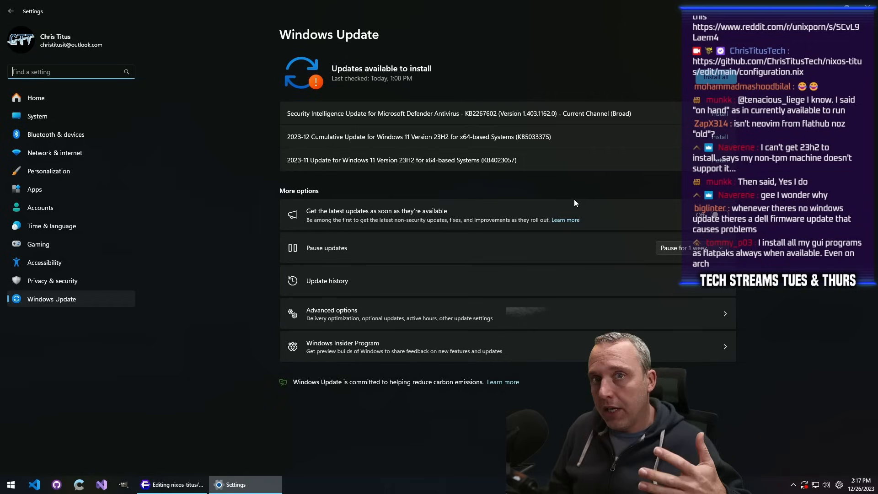
- Switch from Windows Update back to the browser tab editing configuration.nix on GitHub
left_click(173, 485)
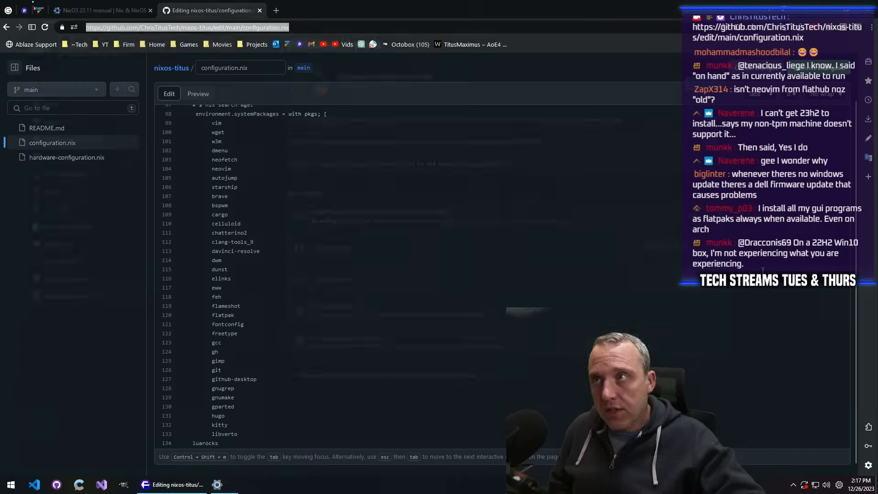